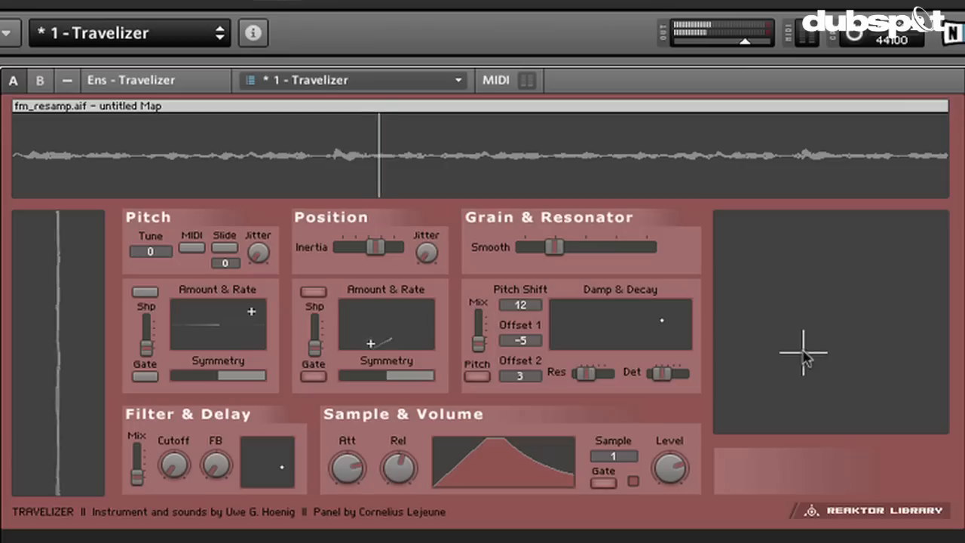
- Select the Scissors Tool to cut the resampled region on Audio 10 at bar 21
left_click(606, 455)
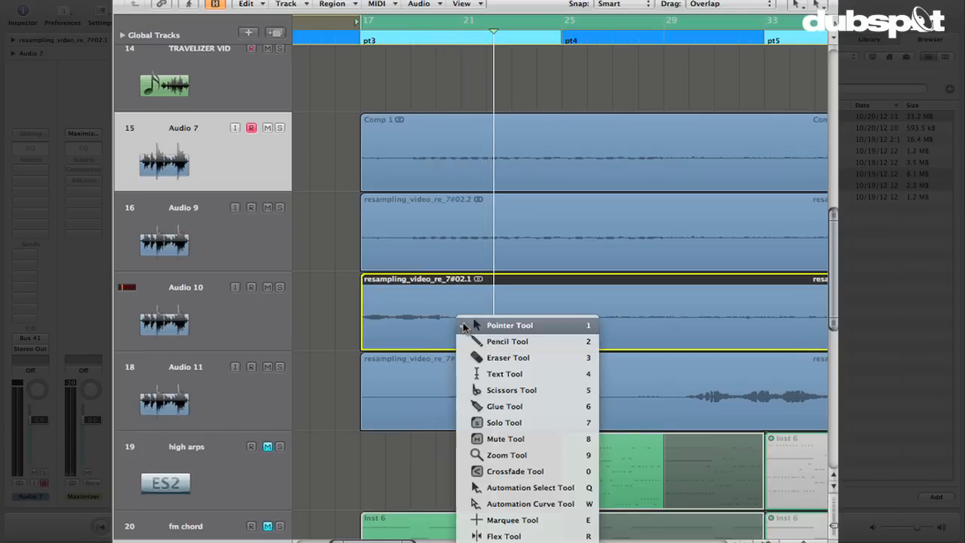
left_click(508, 326)
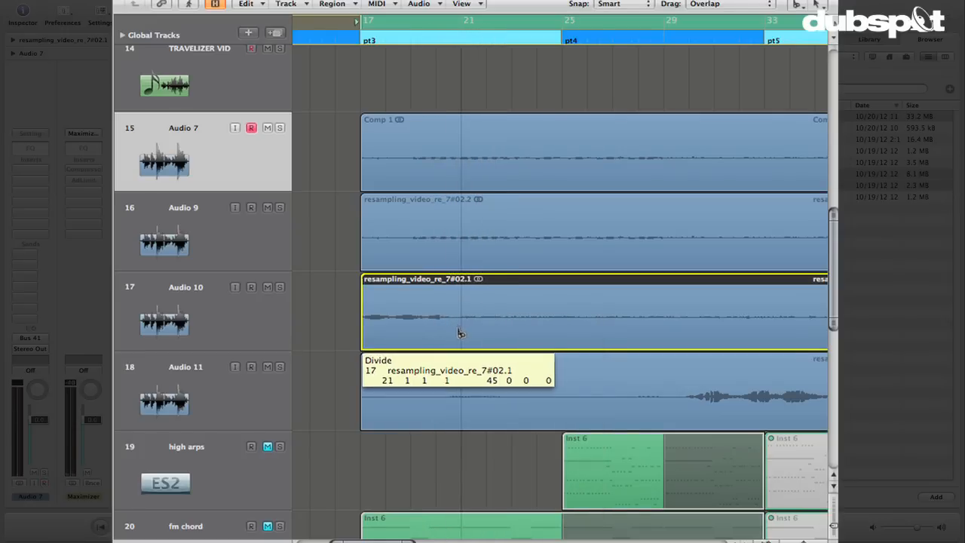